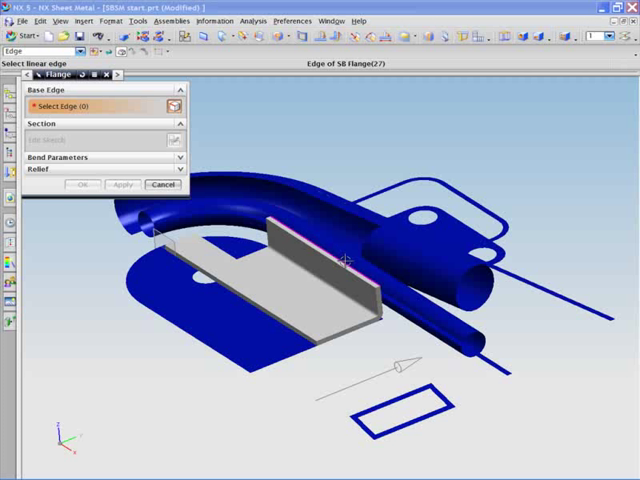
Begin the flange's section sketch from the L-plate's top edge
left_click(344, 260)
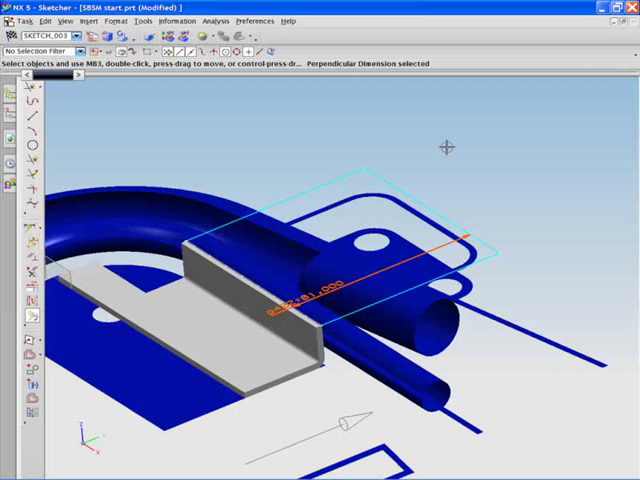
Finish the section sketch so the partial-width flange previews along the top edge
left_click(424, 200)
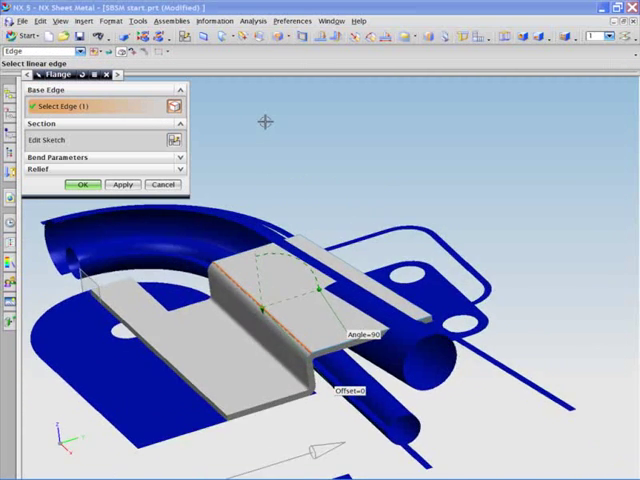
Create the flange on the plate's top edge
left_click(82, 184)
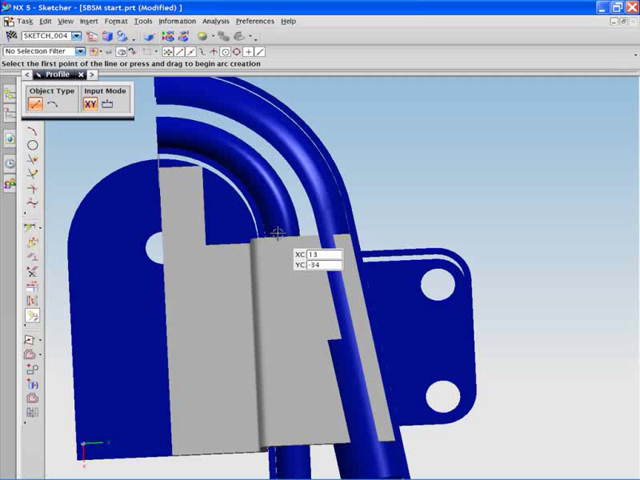
Start the jog line across the plate face
left_click(276, 234)
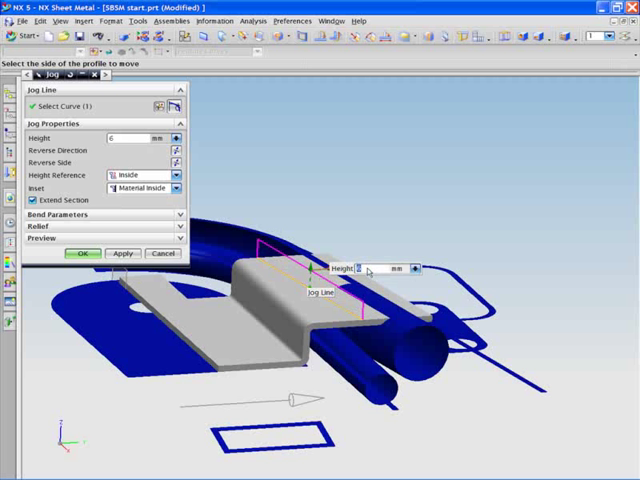
Give the jog a height of 1.5
type("1.5")
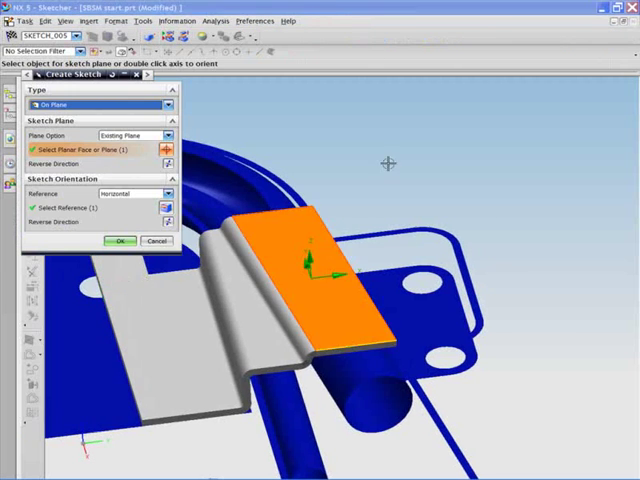
Confirm the sketch plane on the raised face beyond the jog
left_click(120, 240)
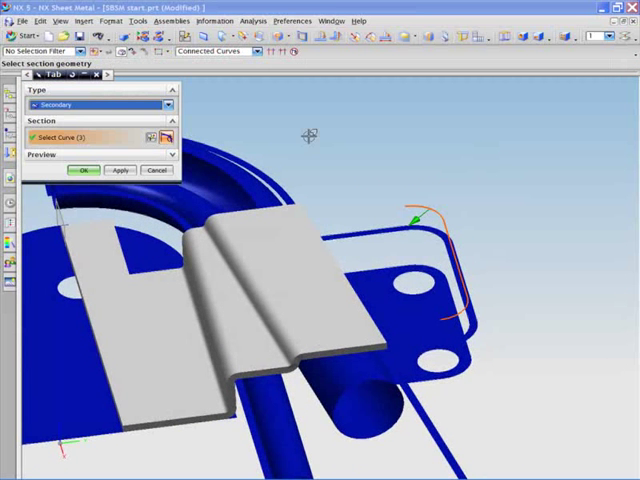
Create a second jog on the sketched line, 18.5 high measured from the outside
left_click(84, 170)
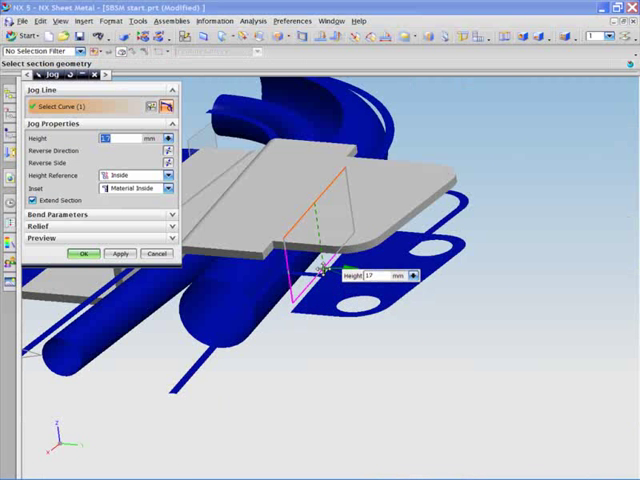
left_click(412, 276)
type("18.5000")
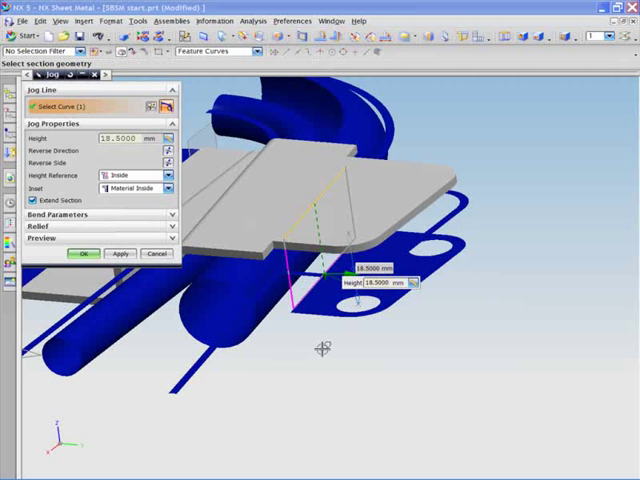
left_click(84, 252)
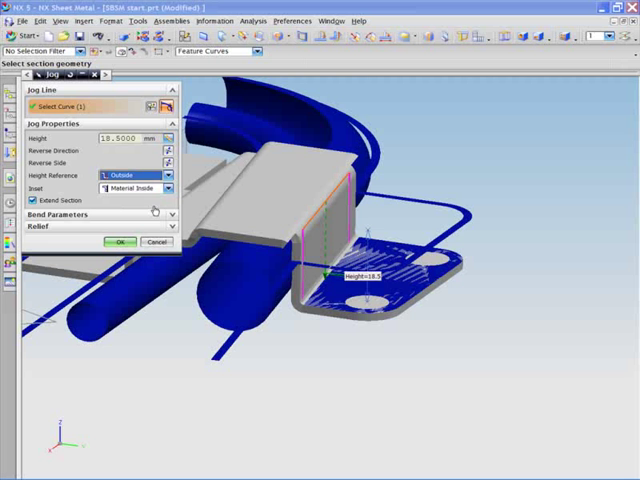
left_click(116, 240)
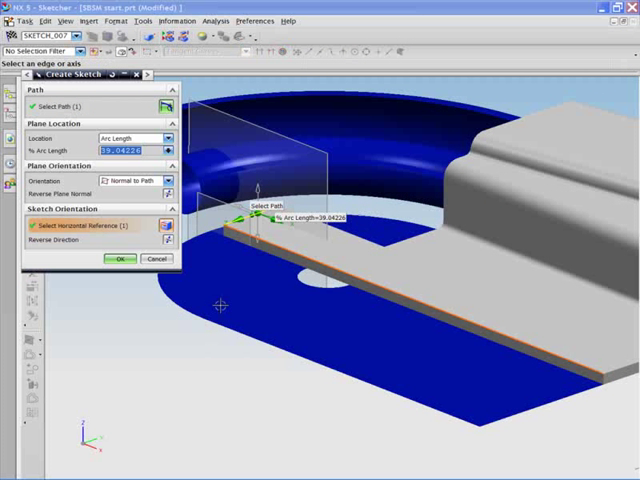
Confirm the sketch plane's arc-length position along the plate's edge
left_click(116, 258)
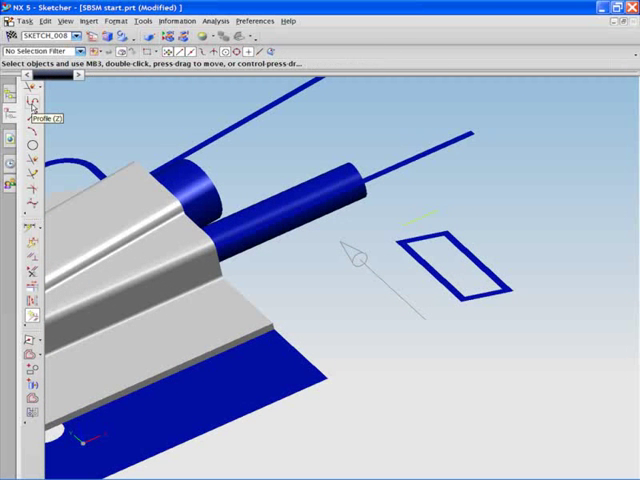
Finish the profile sketch and create a contour flange from it
left_click(450, 258)
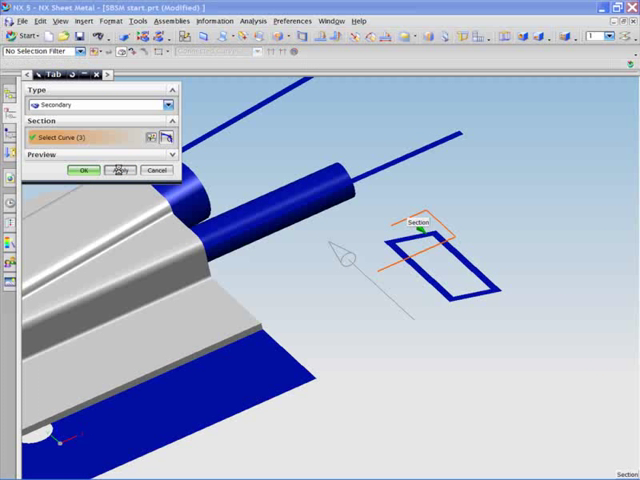
left_click(84, 170)
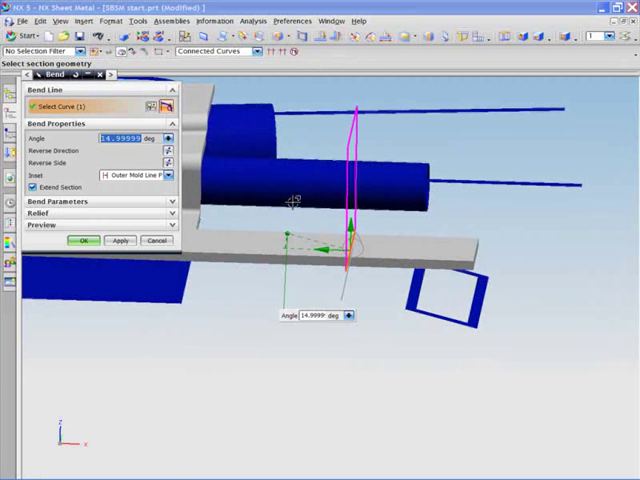
Bend the end tab 90 degrees along its line, choosing the moving side
type("90")
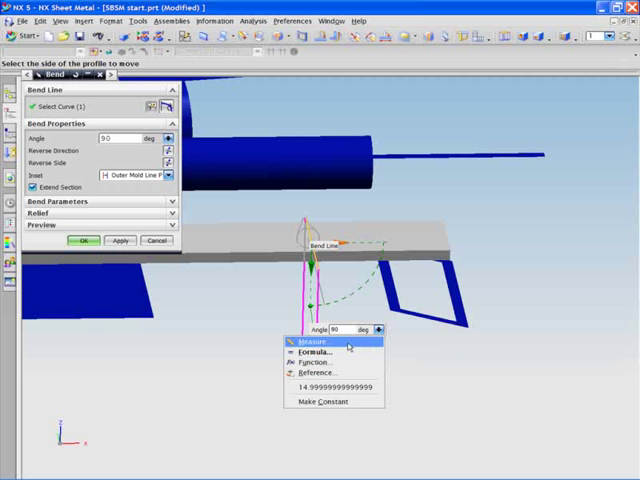
left_click(310, 340)
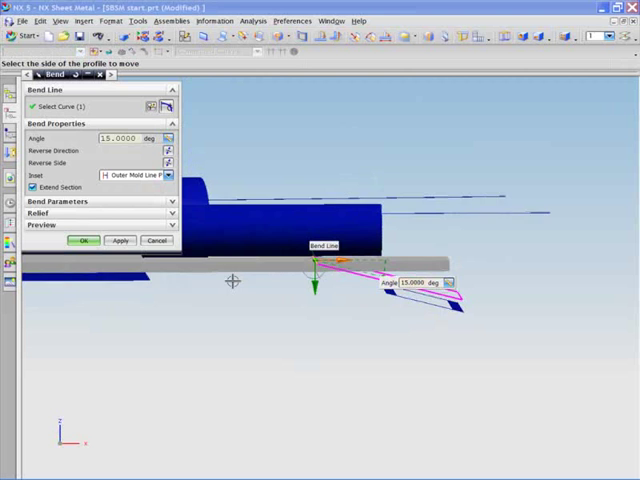
left_click(84, 240)
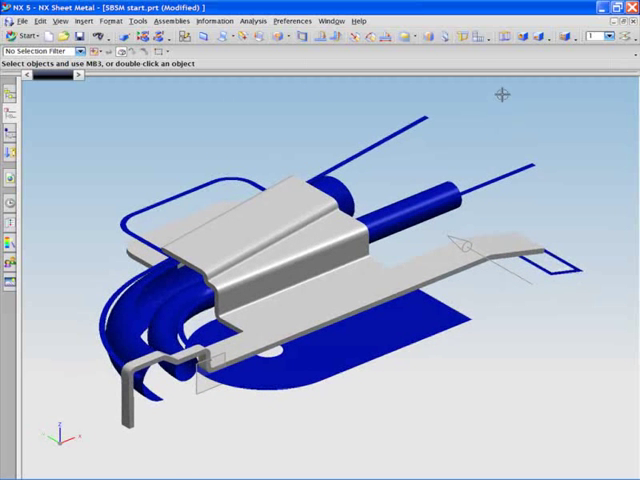
mouse_move(258, 78)
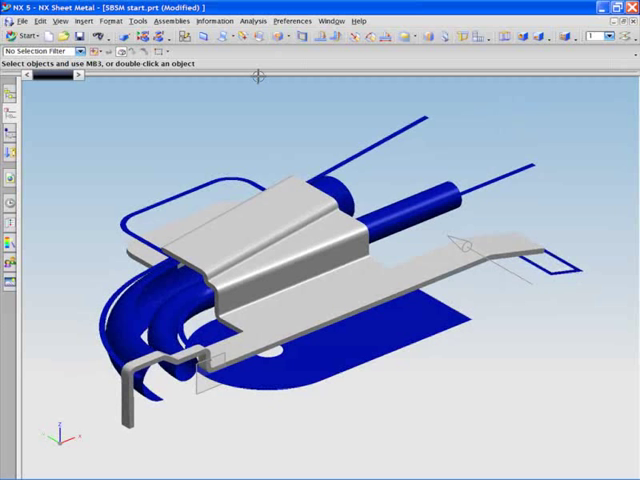